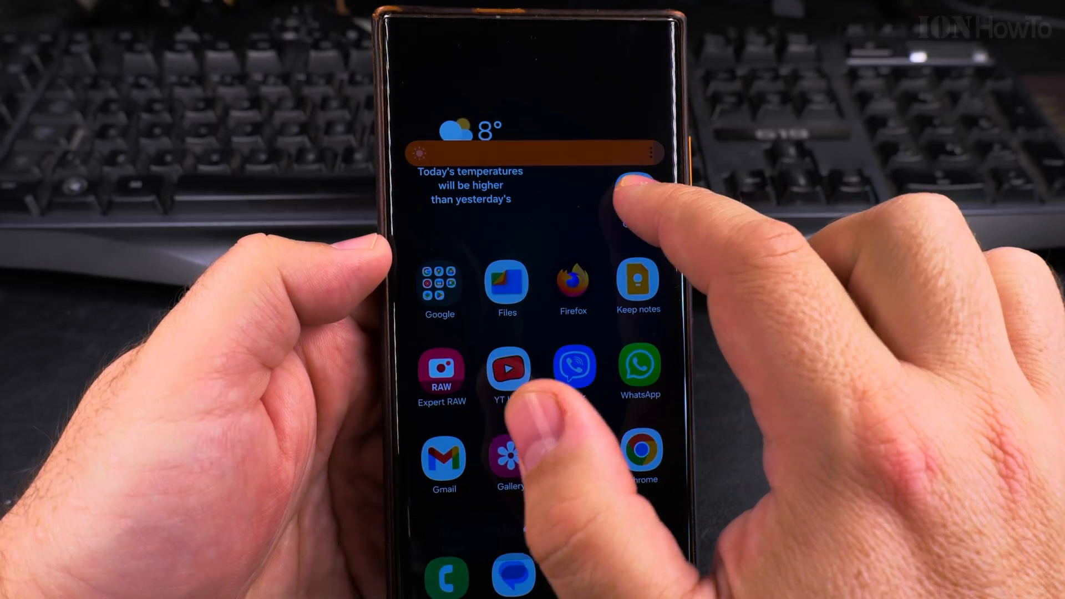
- Pull down the quick settings panel over the home screen
drag(532, 41, 532, 272)
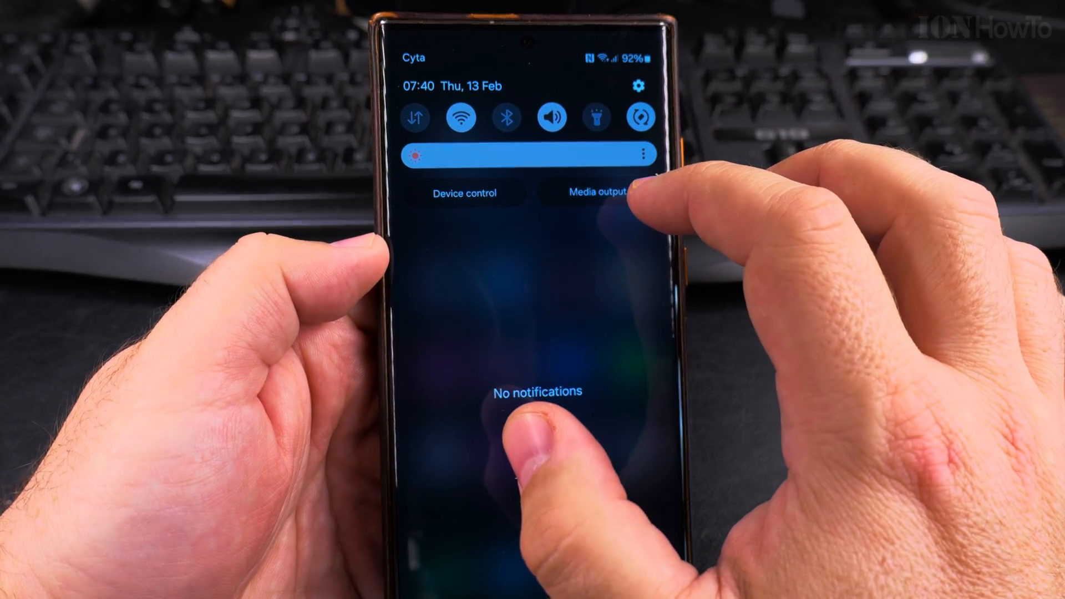
- Expand the brightness pop-up with Adaptive and Extra brightness switches, then head to Settings
click(537, 155)
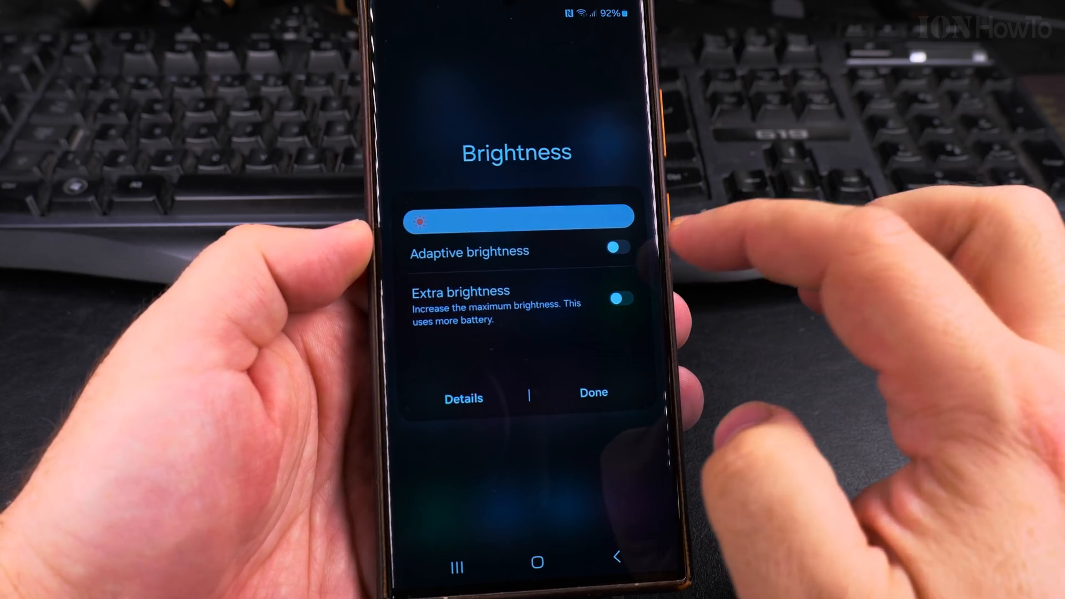
click(620, 295)
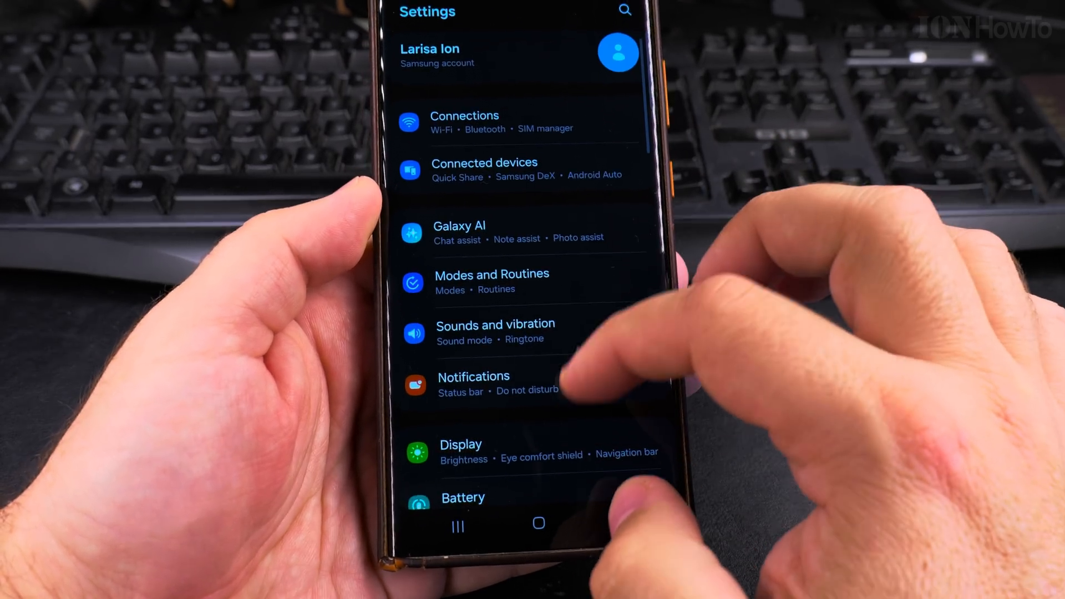
- Scroll the Settings list and enter the Display page
scroll(up, 3)
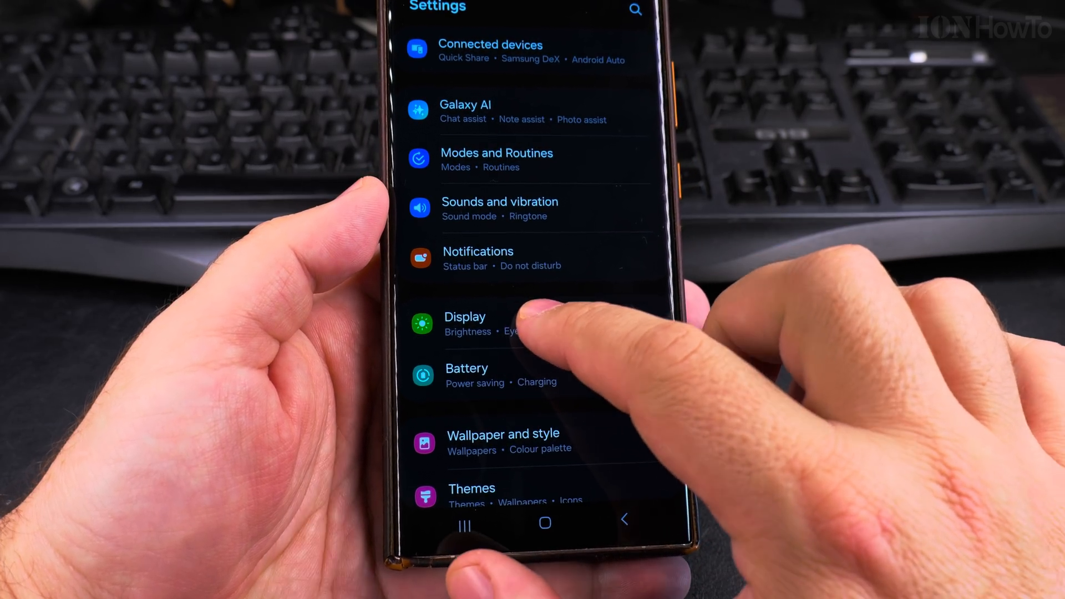
click(465, 323)
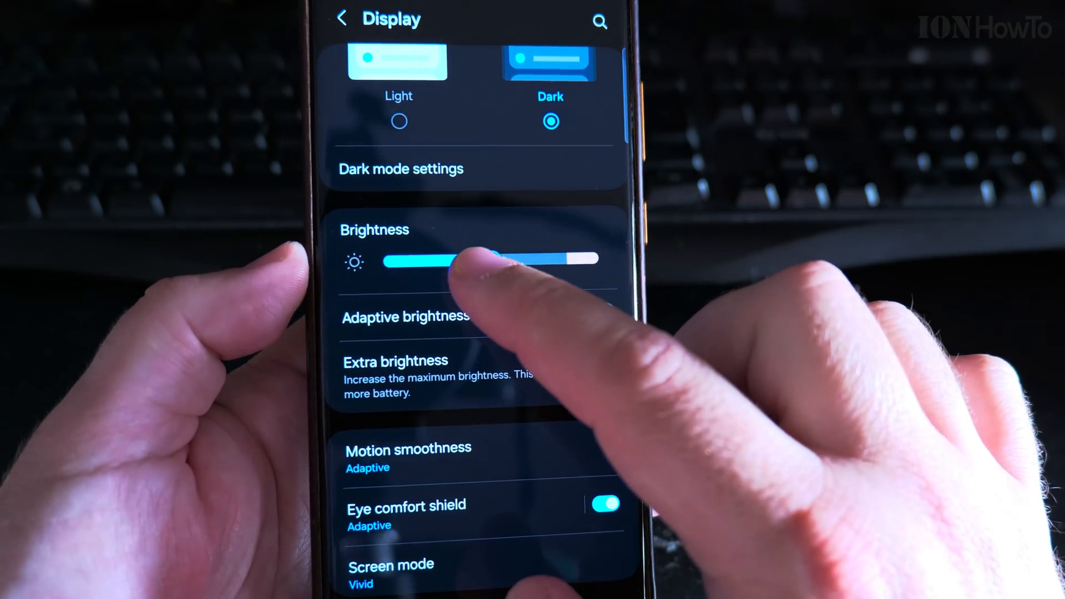
- Enable Extra brightness, then switch Adaptive brightness on so the slider auto-adjusts
click(406, 316)
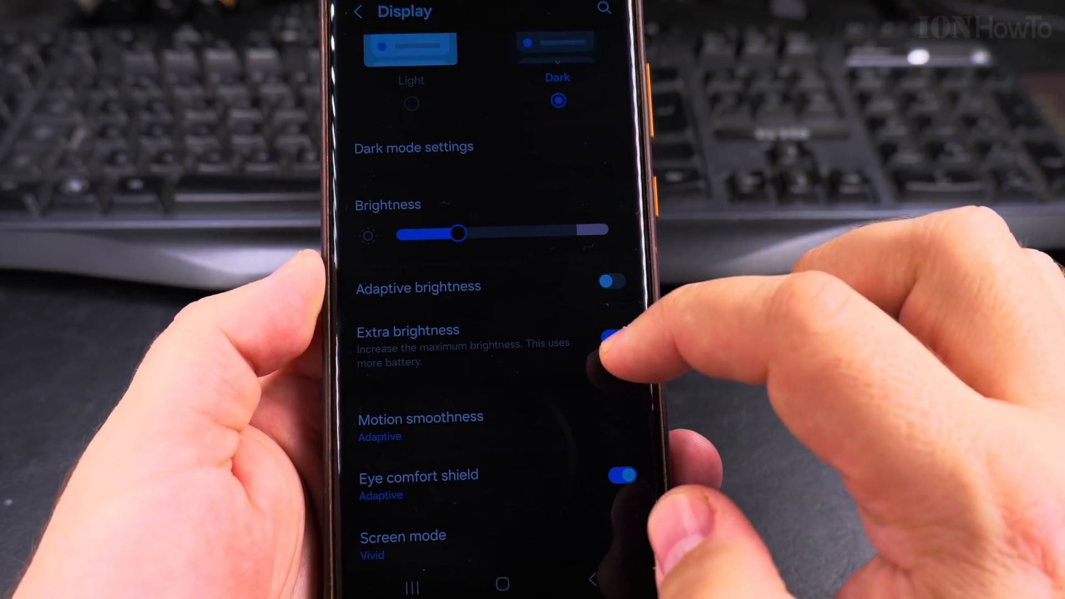
click(617, 343)
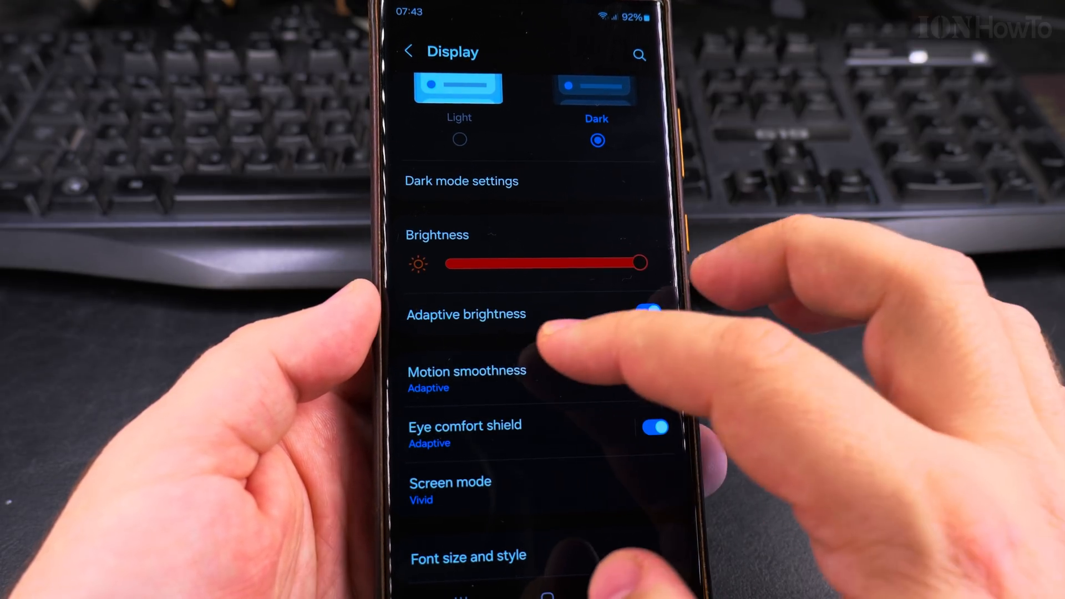
click(459, 140)
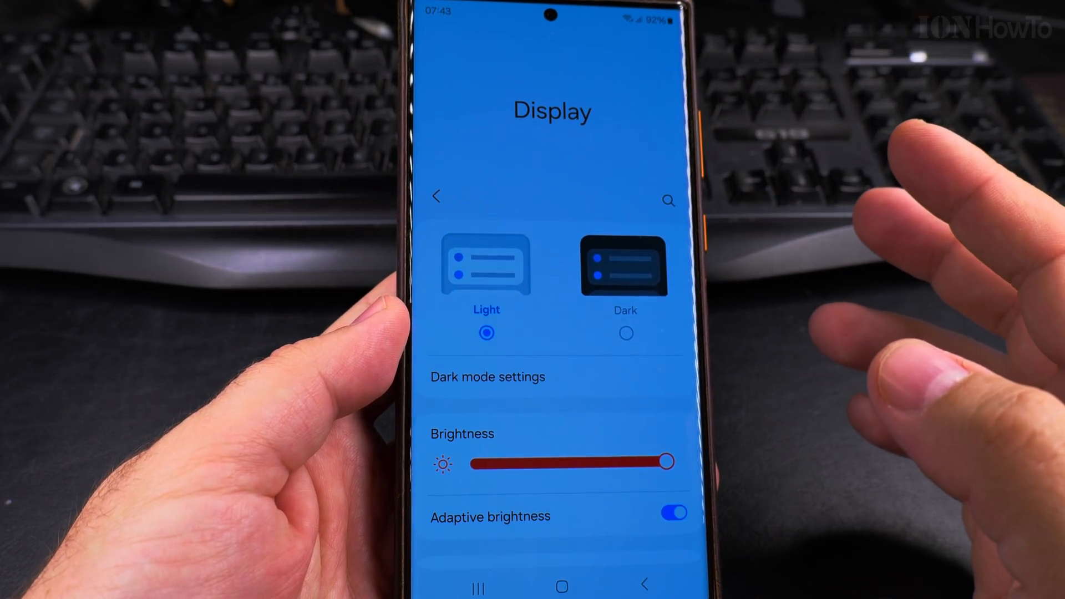
click(554, 569)
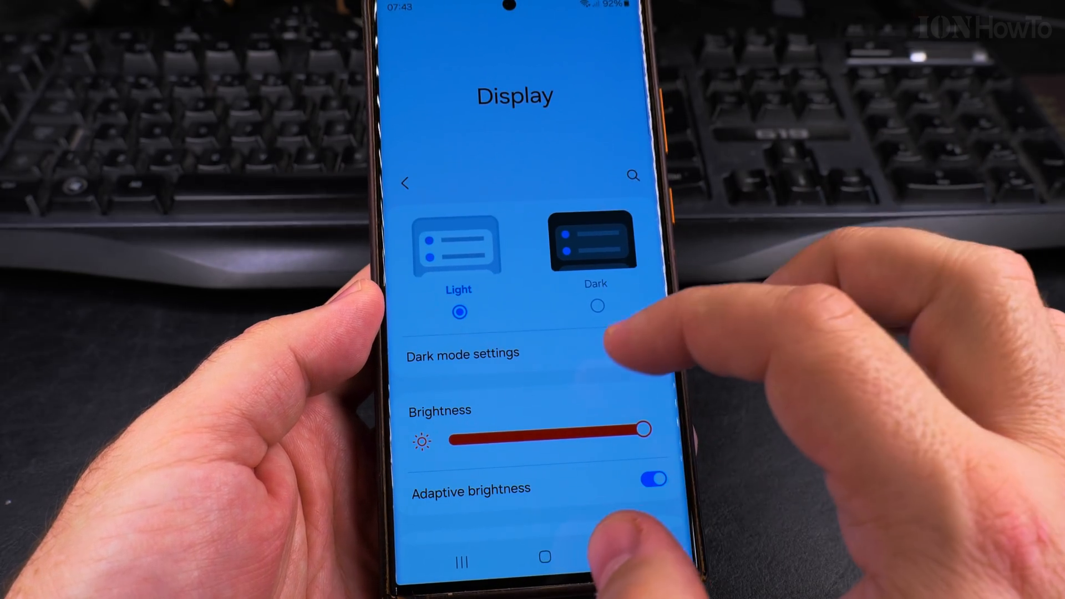
click(597, 306)
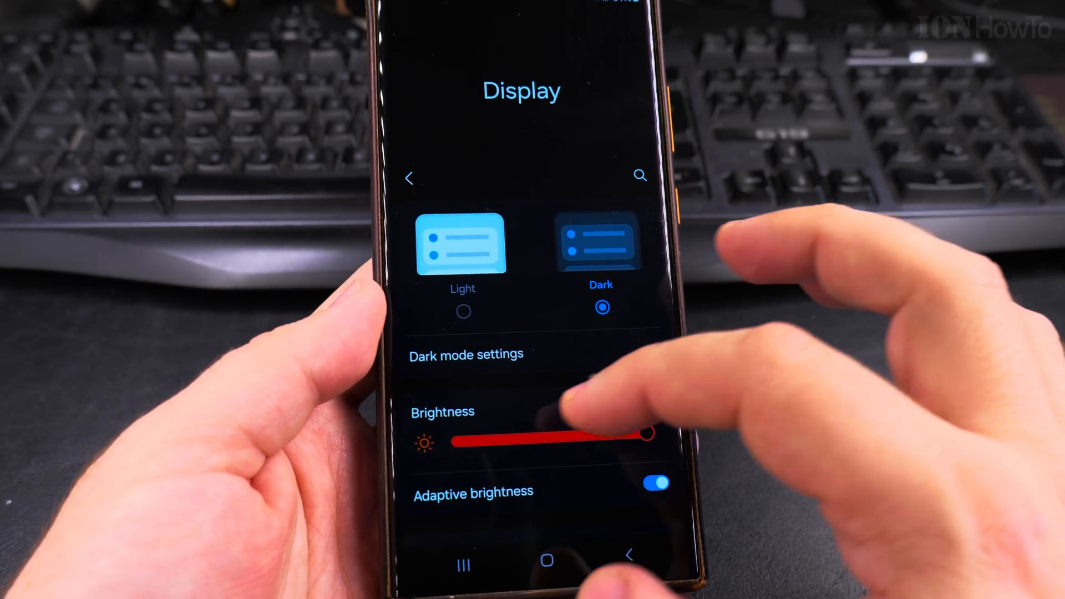
scroll(down, 3)
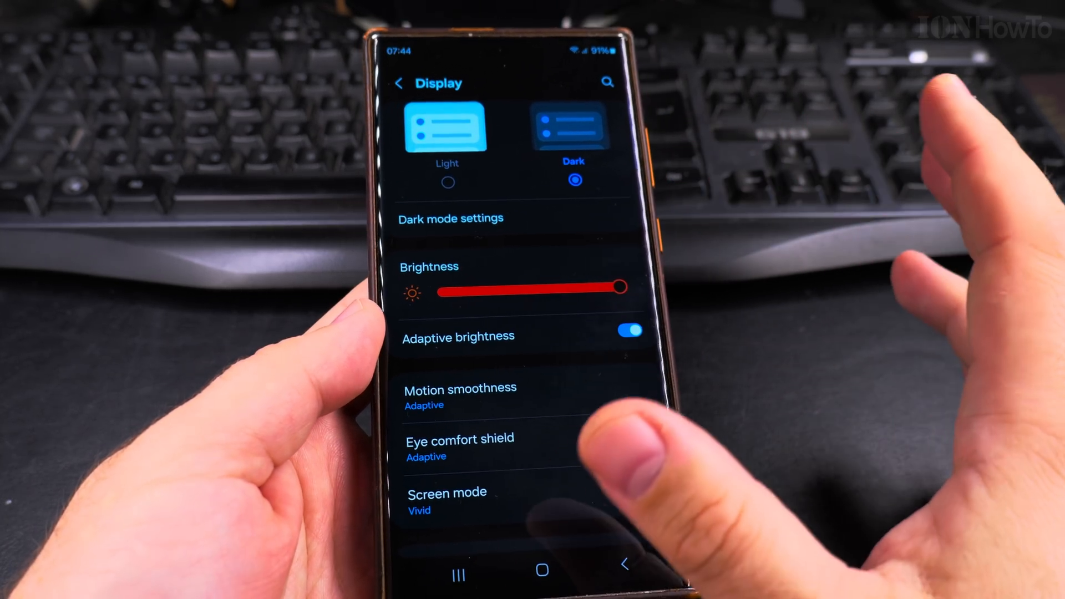
click(652, 452)
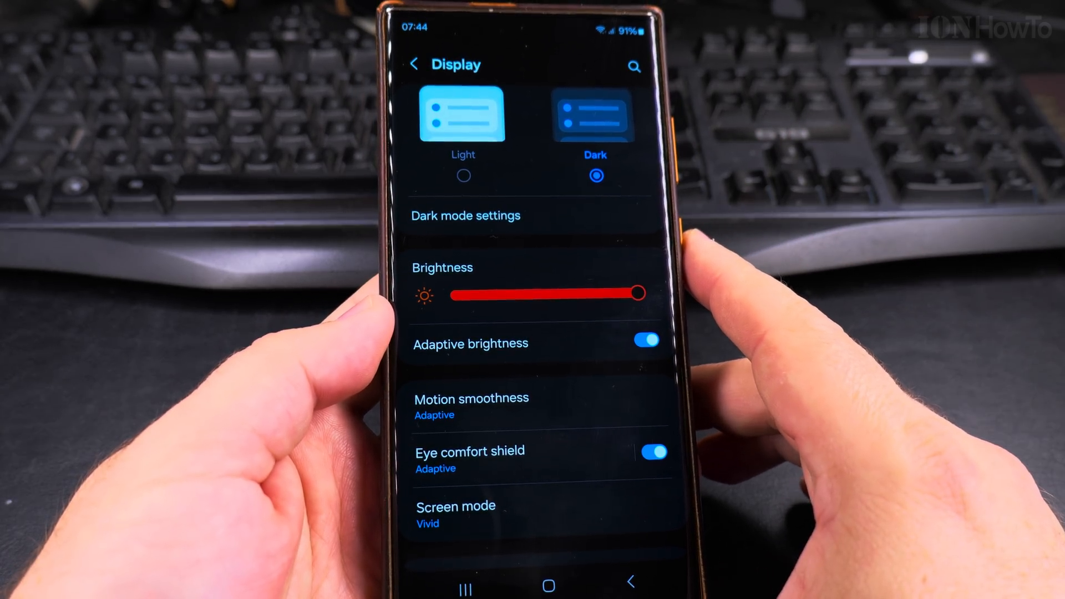